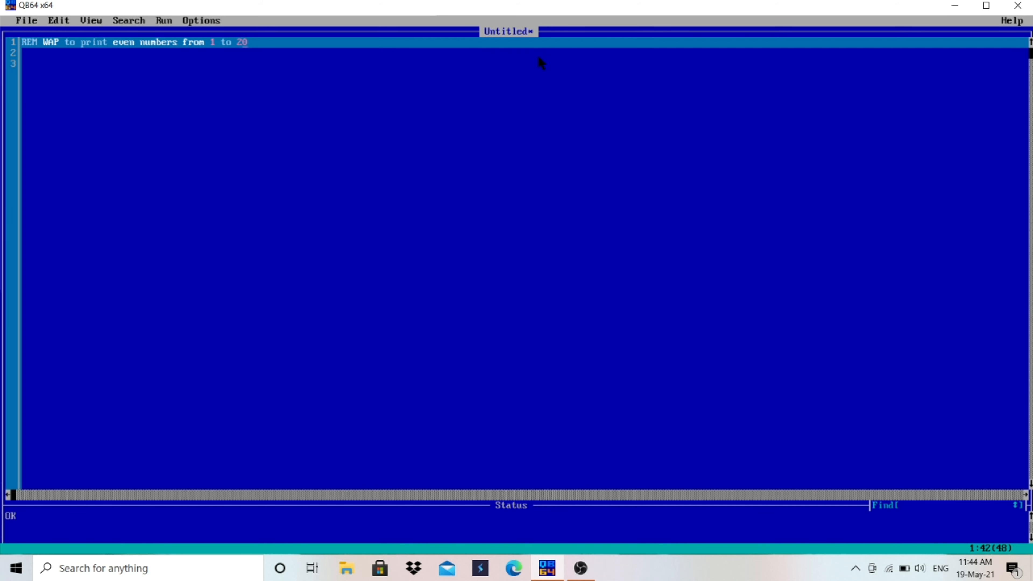
pyautogui.moveTo(296, 56)
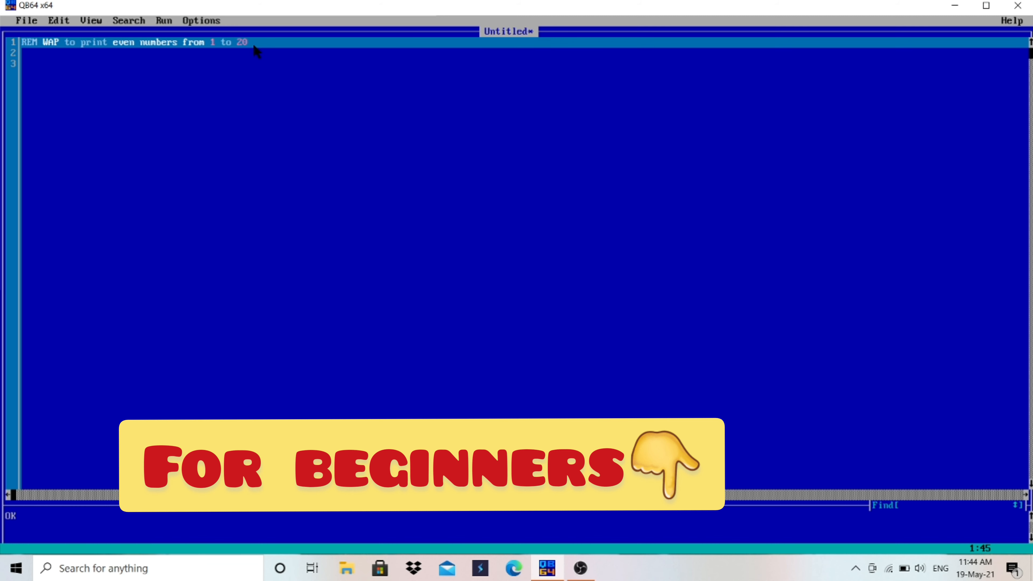
pyautogui.moveTo(243, 56)
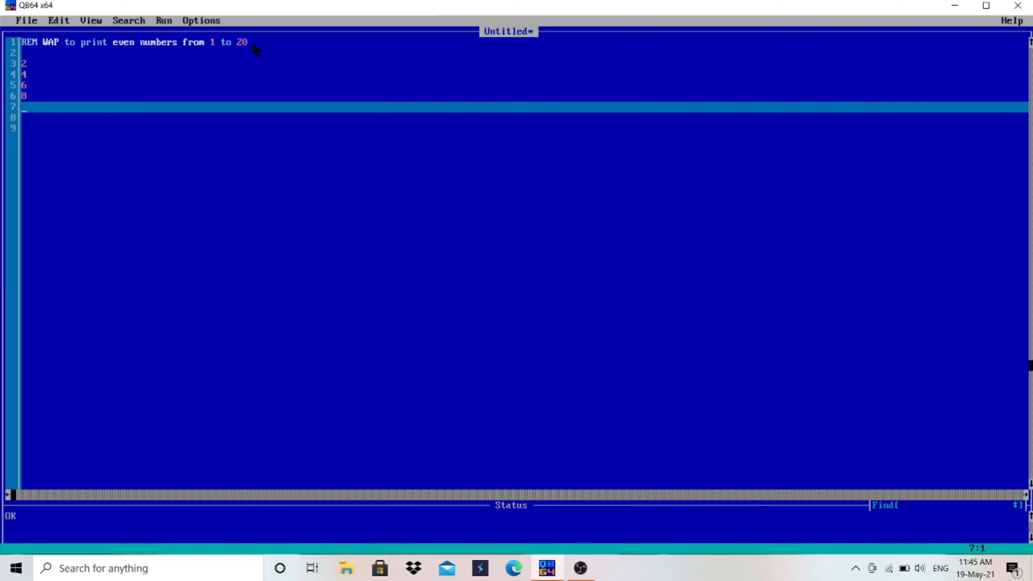
# Step: Replace the sample numbers with the loop header FOR i = 2 TO 20 STEP 2
pyautogui.write('10')
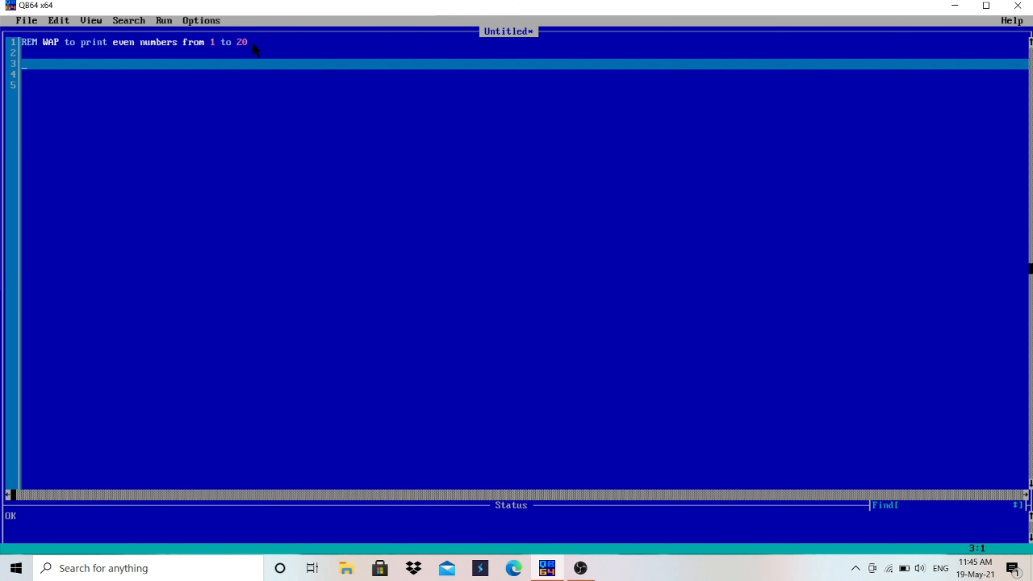
pyautogui.write('for i')
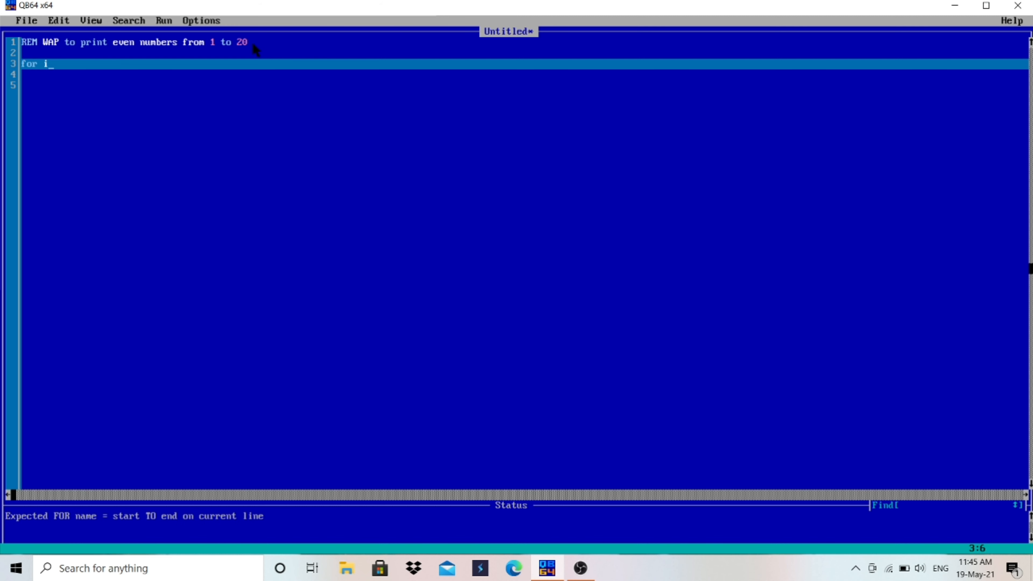
pyautogui.write('=2')
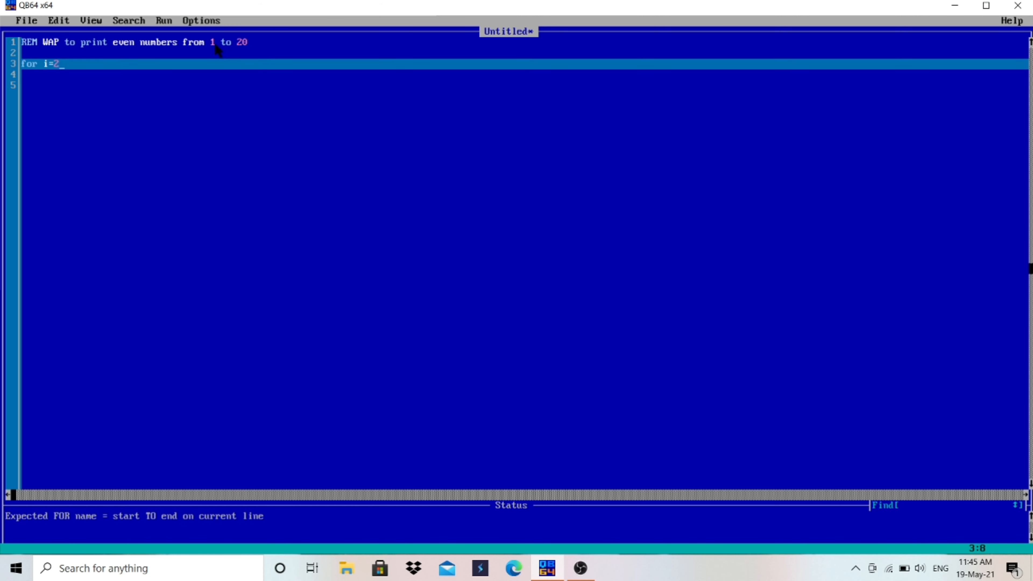
pyautogui.moveTo(121, 65)
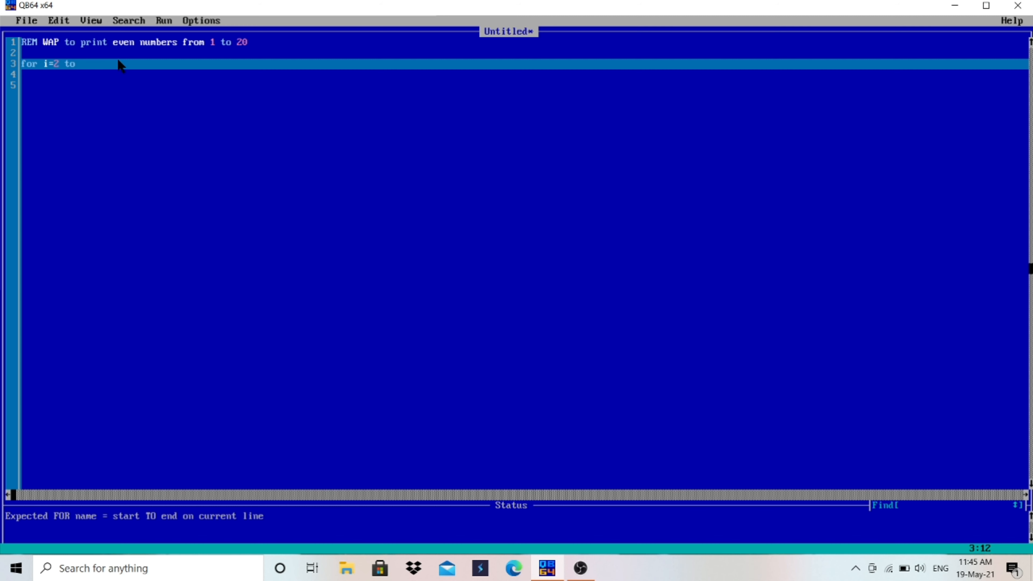
pyautogui.write('20')
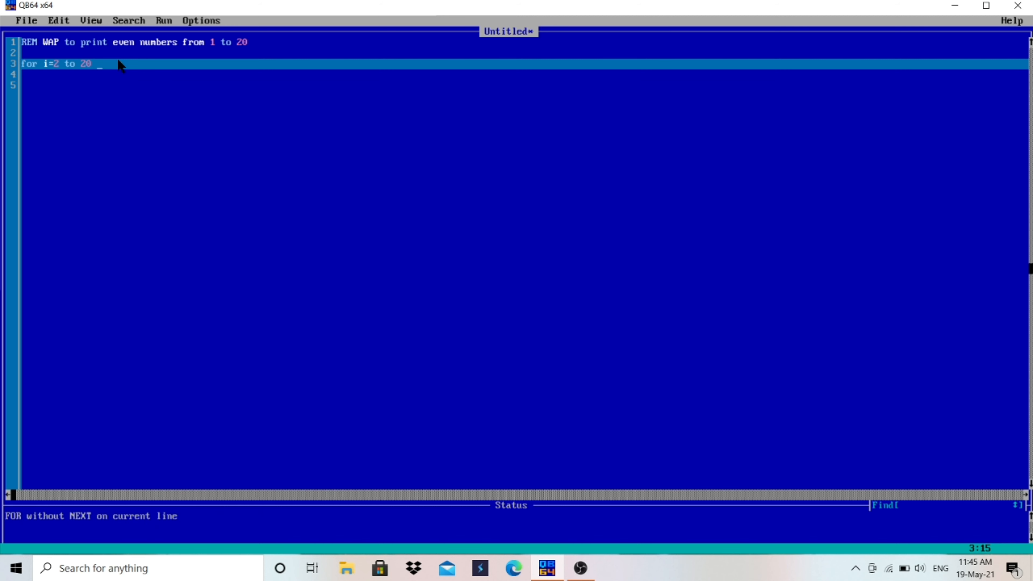
pyautogui.moveTo(89, 70)
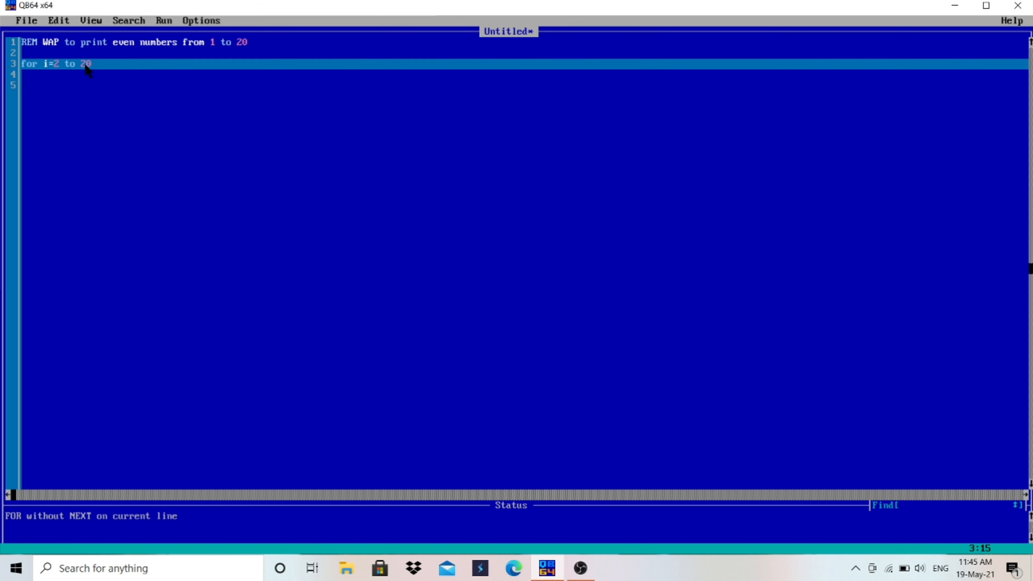
pyautogui.write('ste')
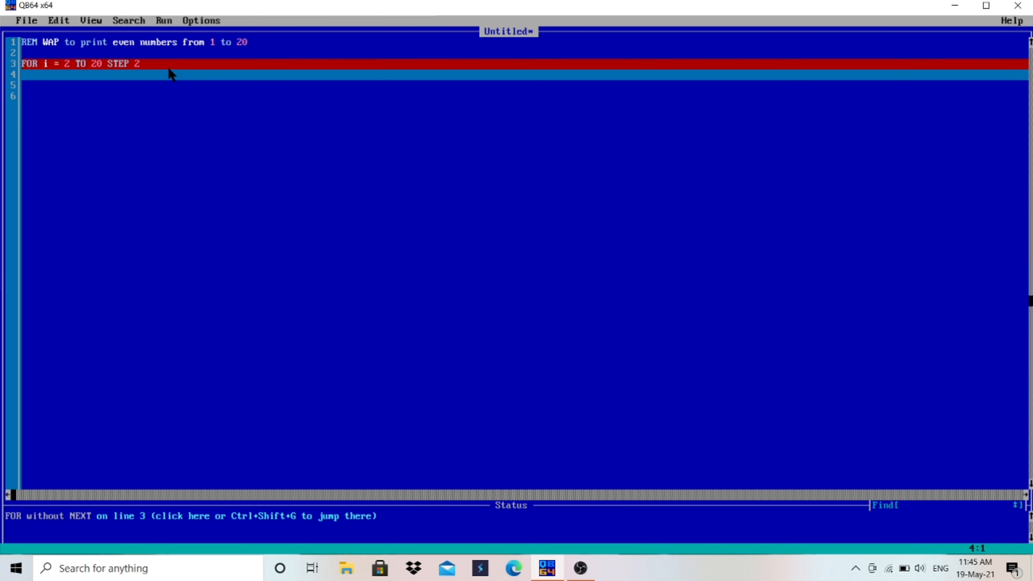
pyautogui.moveTo(73, 71)
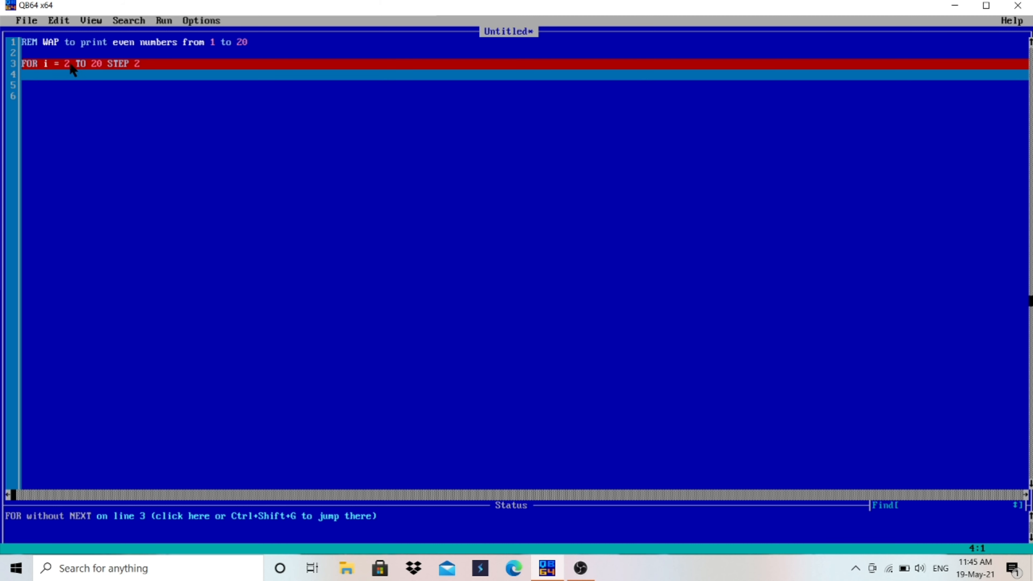
# Step: Add the loop body PRINT i and close it with NEXT i
pyautogui.write('print')
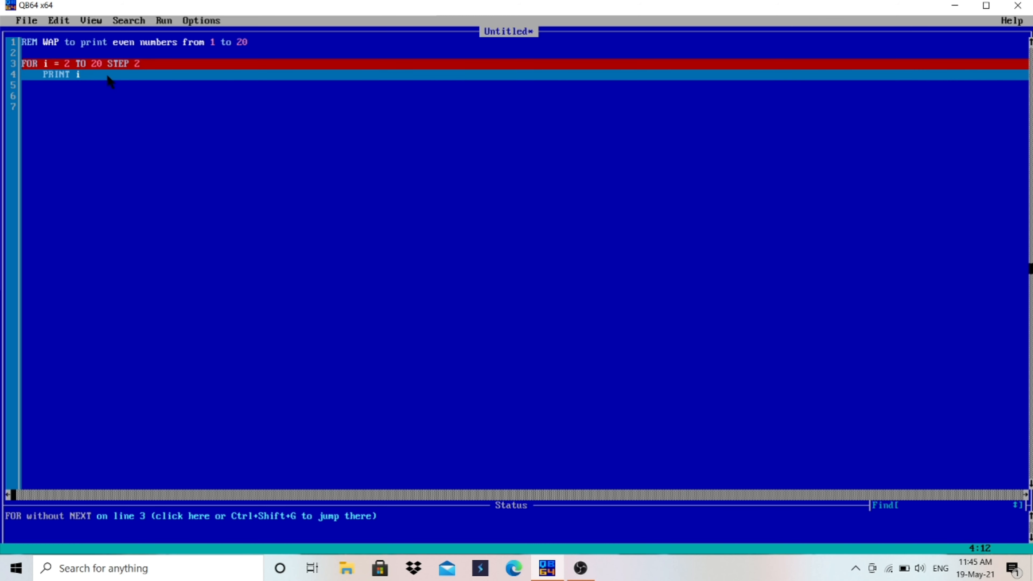
pyautogui.write('nex')
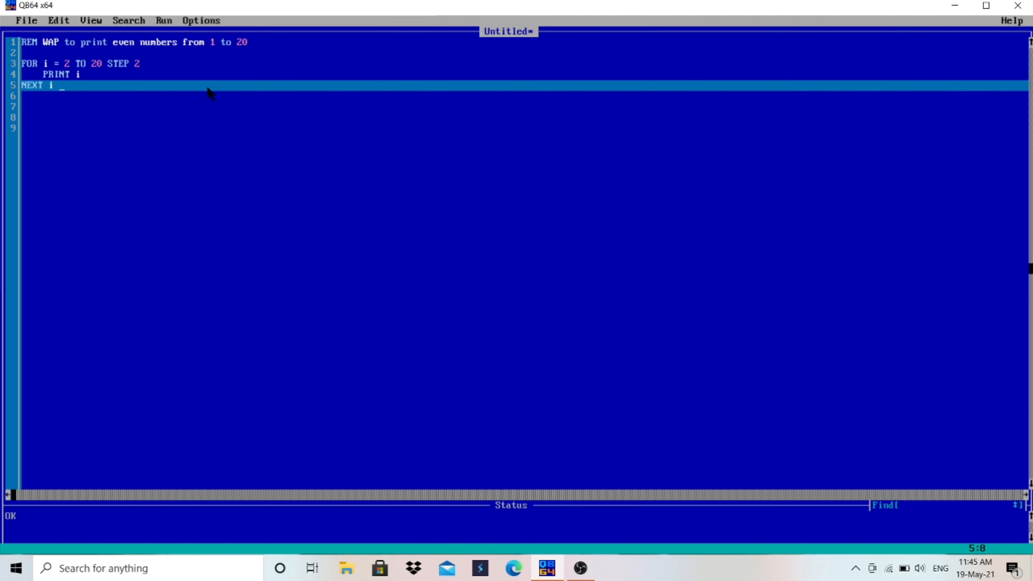
# Step: Try the annotation // i = i+2 after NEXT i, then remove the leftover slash
pyautogui.write('//')
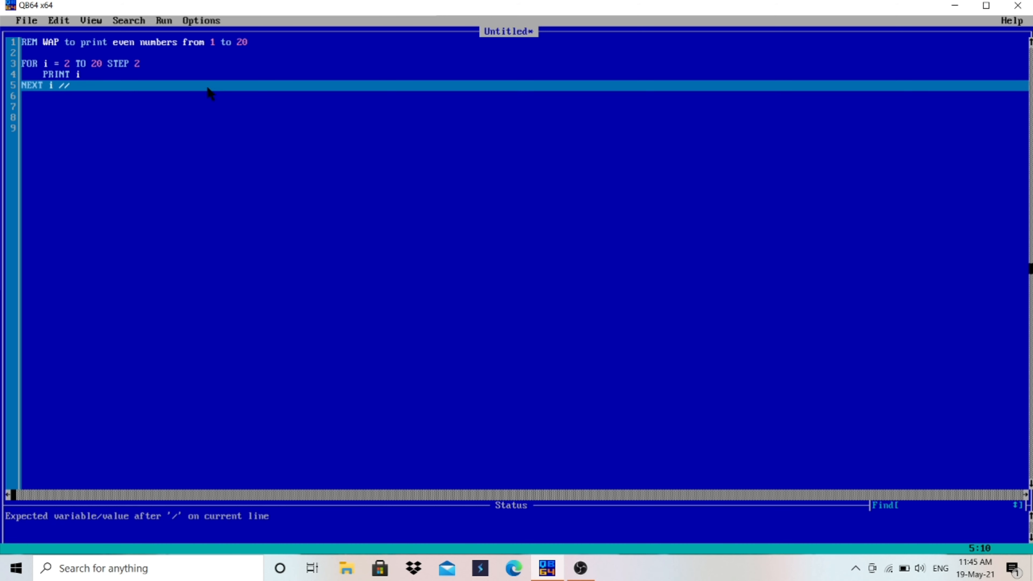
pyautogui.write('i=')
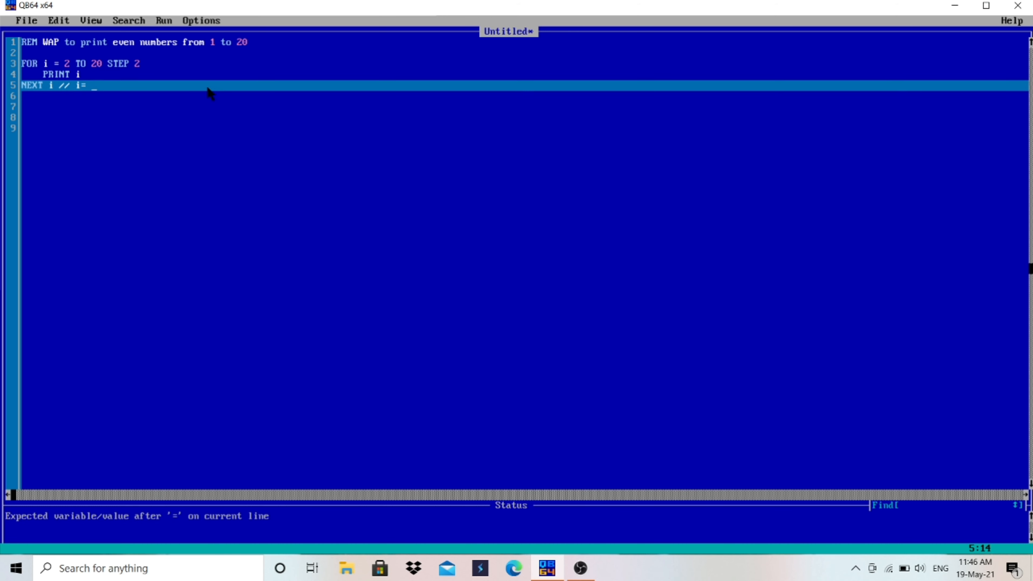
pyautogui.write('i+2')
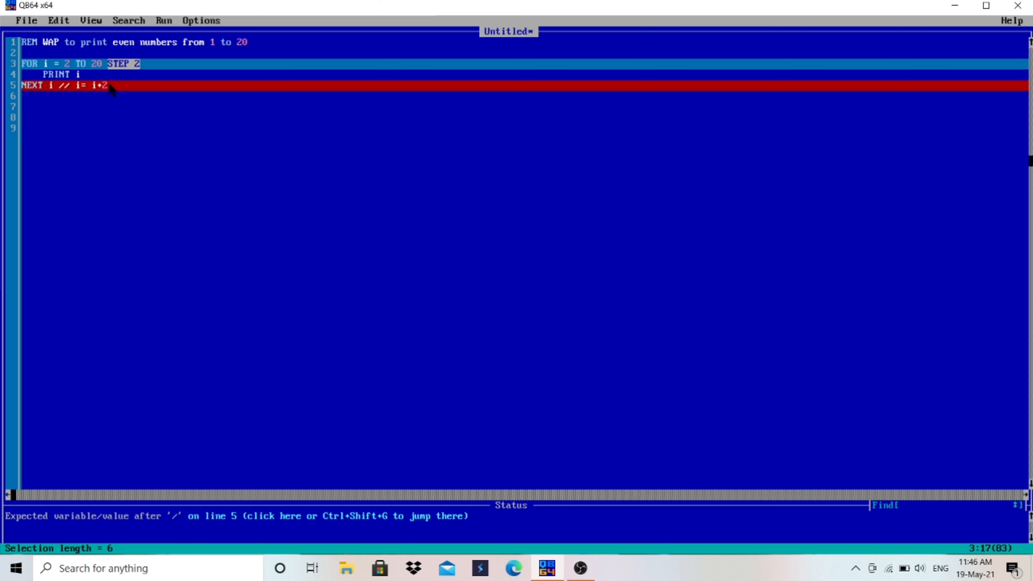
pyautogui.click(106, 86)
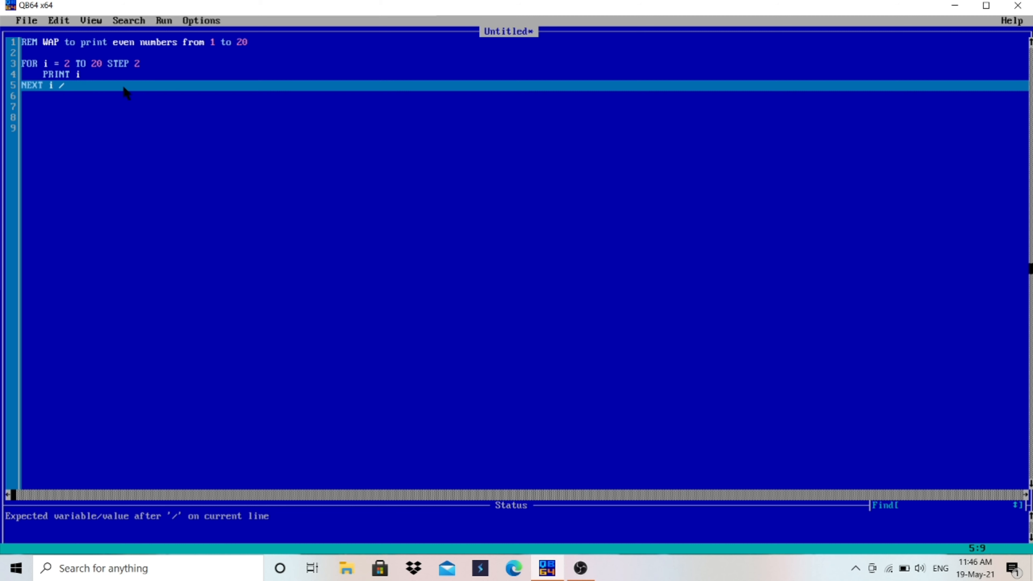
pyautogui.press('BackSpace')
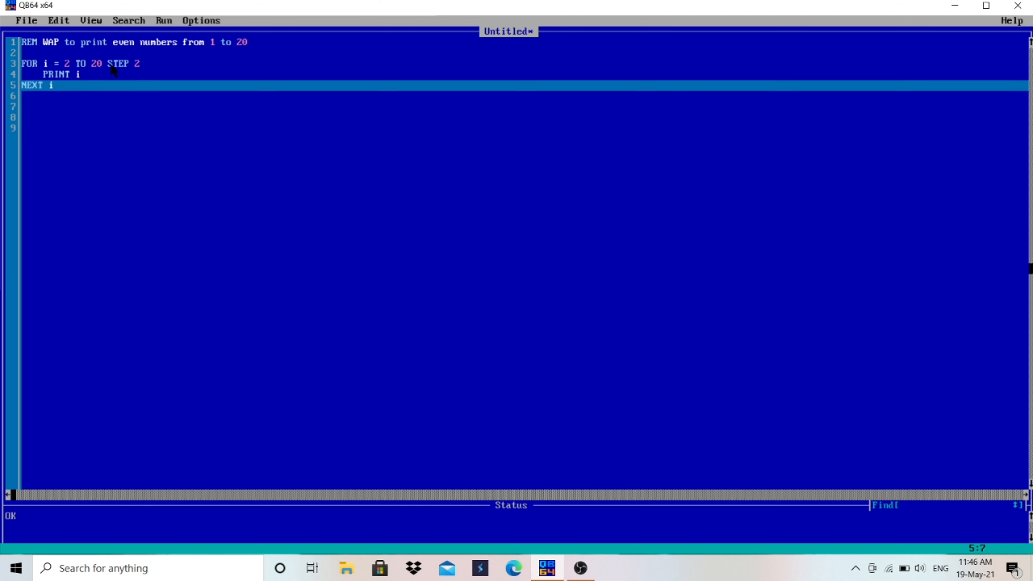
pyautogui.moveTo(82, 84)
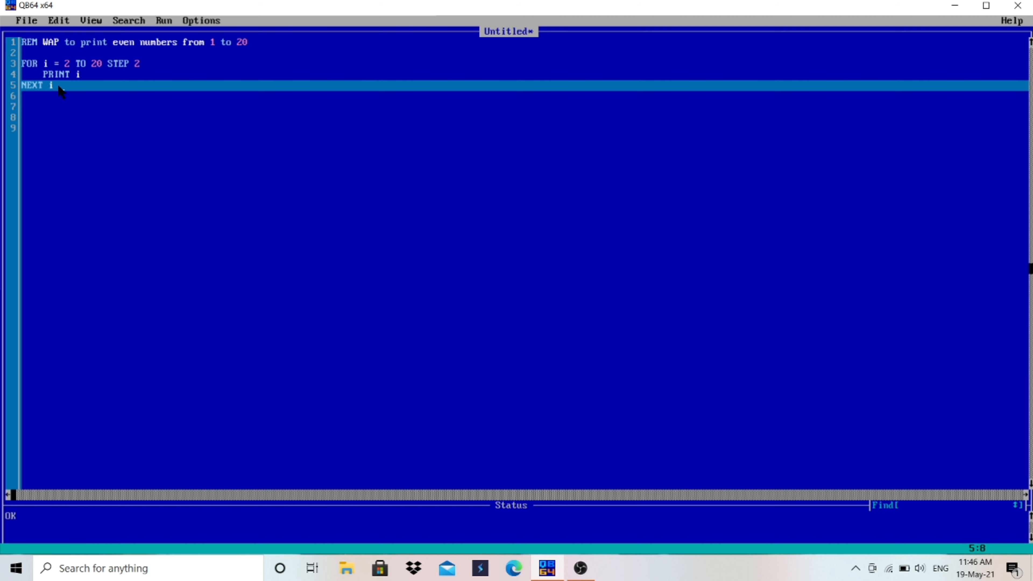
# Step: Remove the remaining stray characters after NEXT i so the status reads OK
pyautogui.write('4+2')
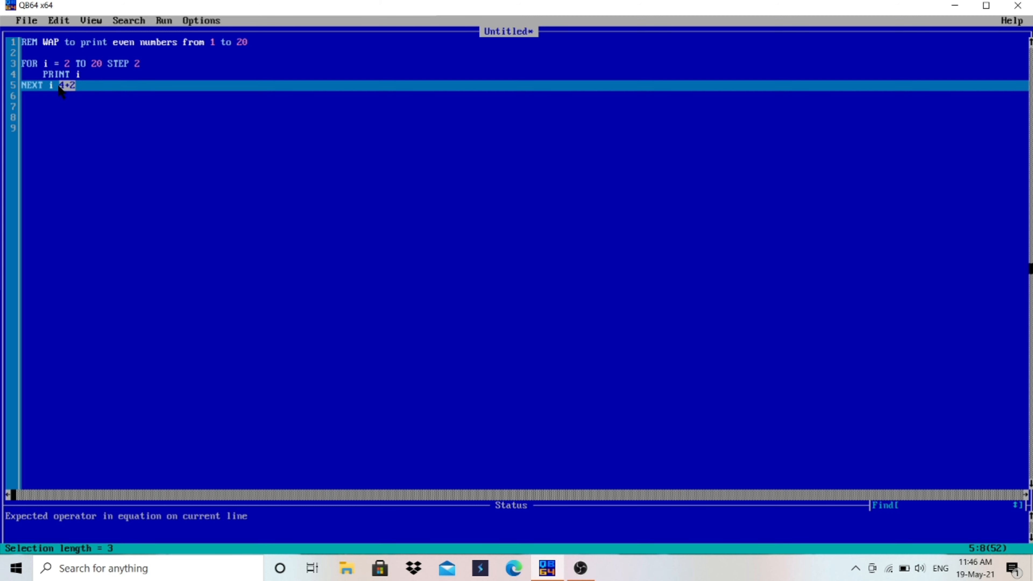
pyautogui.press('Delete')
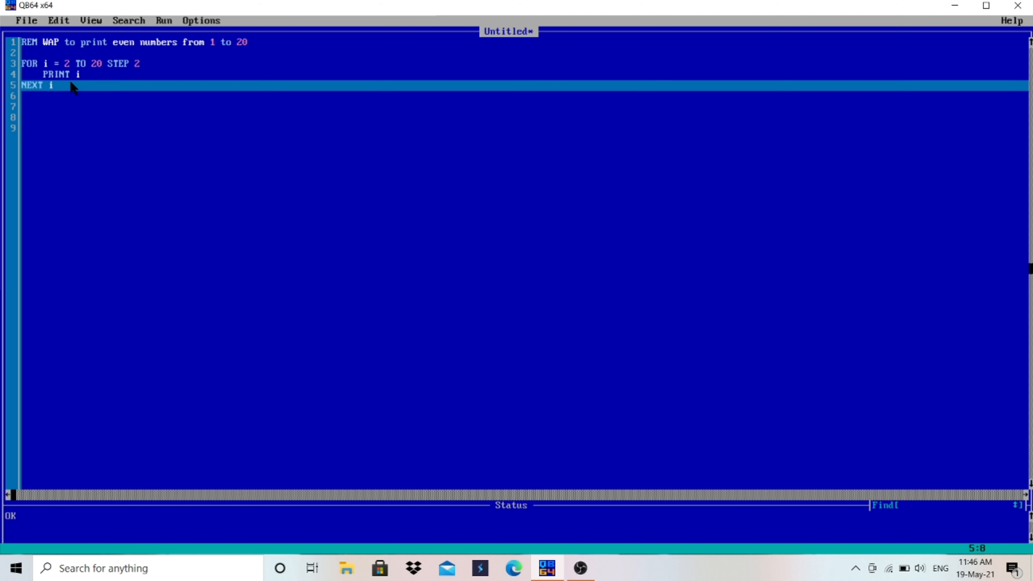
pyautogui.moveTo(63, 91)
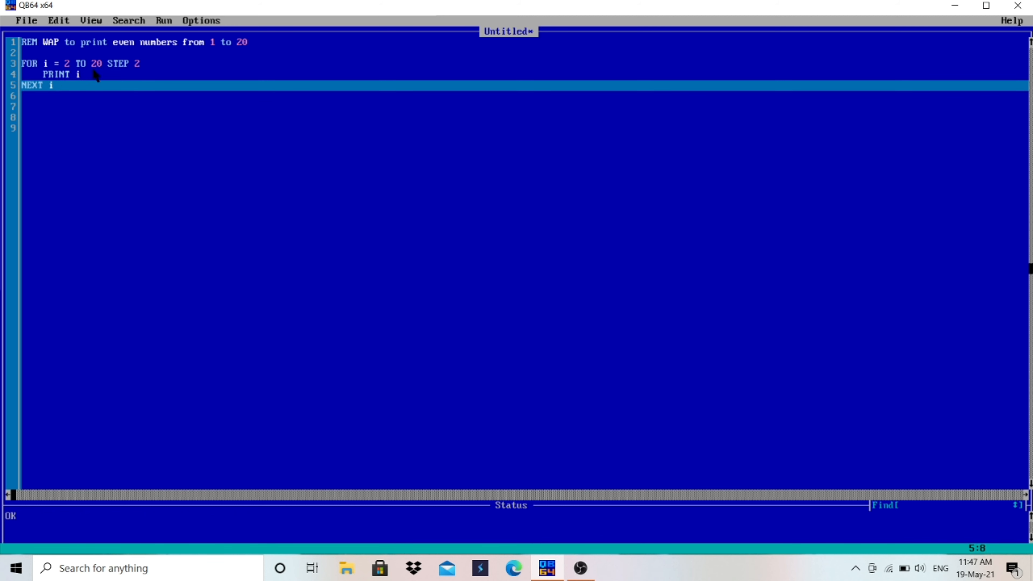
pyautogui.moveTo(63, 91)
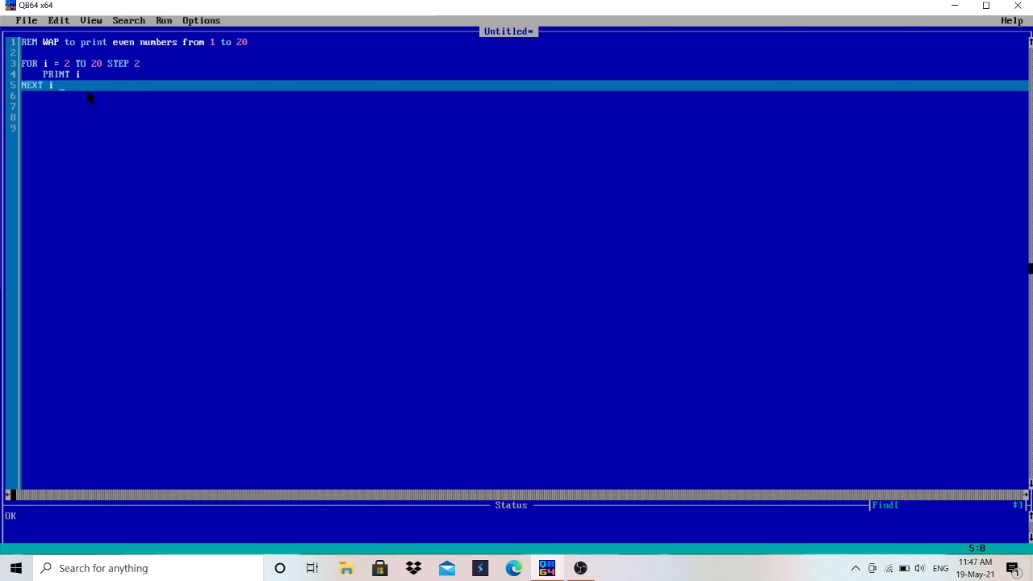
# Step: Finish the program with END and run it to print 2 4 6 ... 20
pyautogui.write('END')
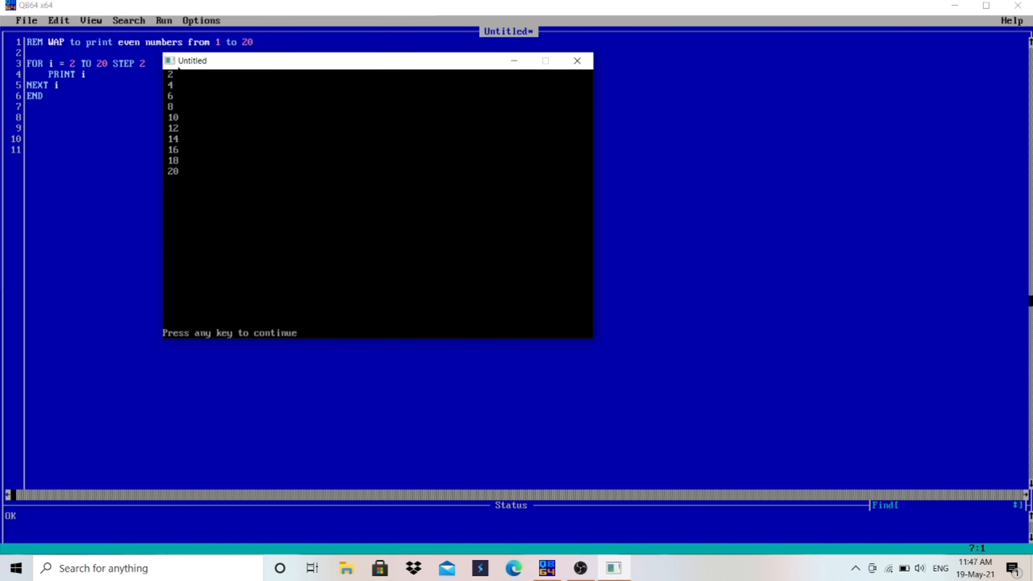
pyautogui.moveTo(70, 92)
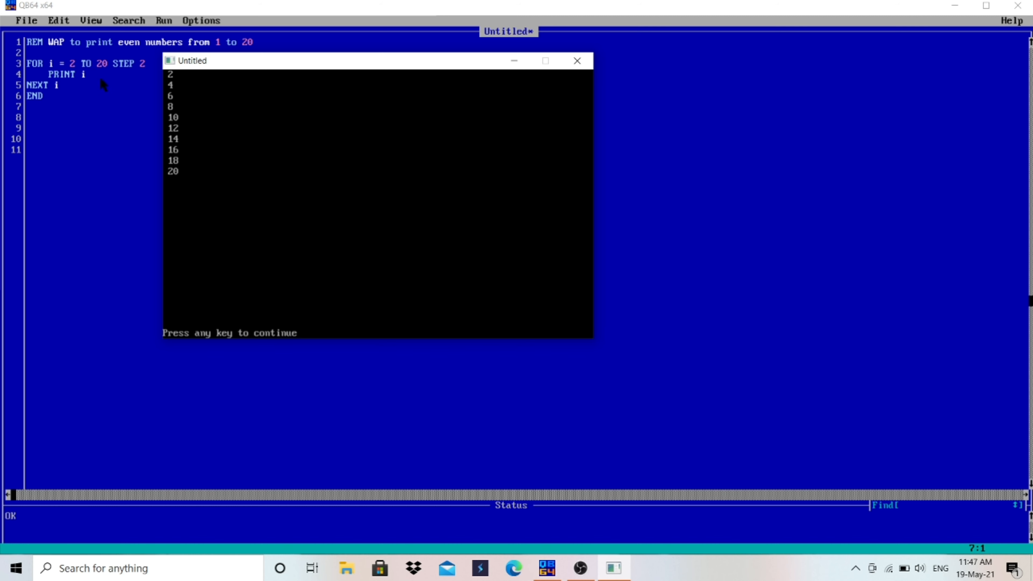
pyautogui.moveTo(65, 91)
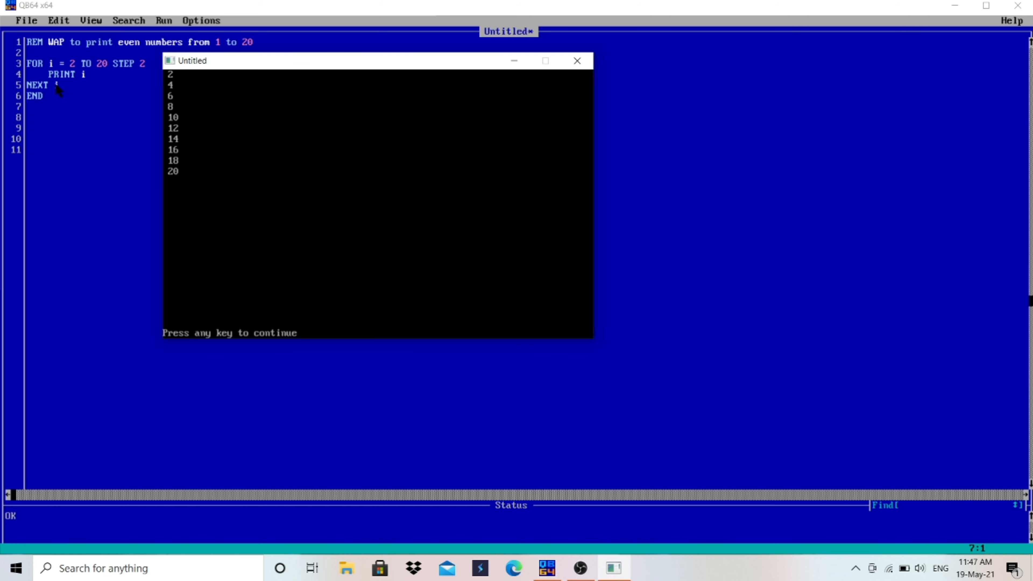
pyautogui.moveTo(103, 71)
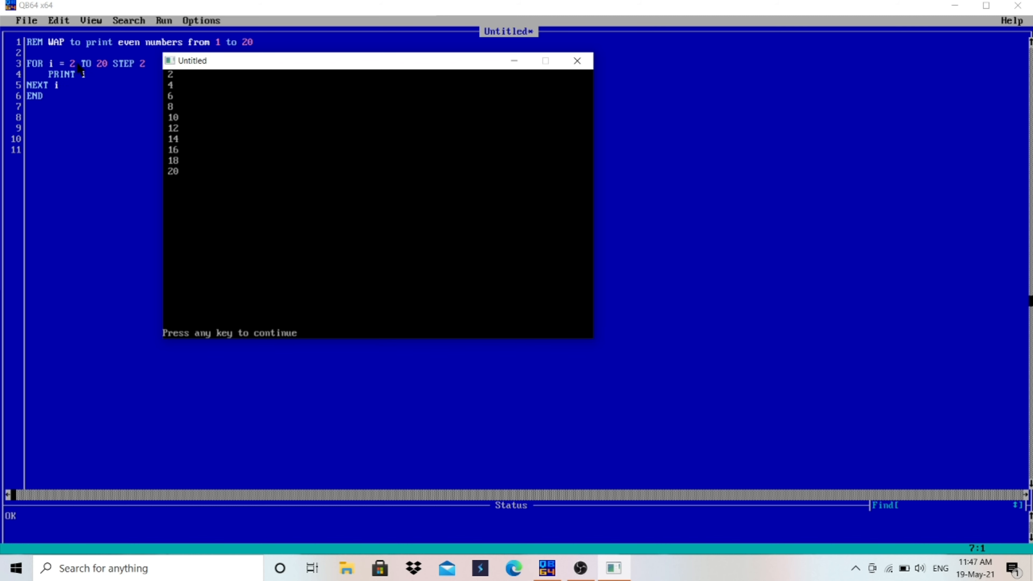
pyautogui.moveTo(105, 71)
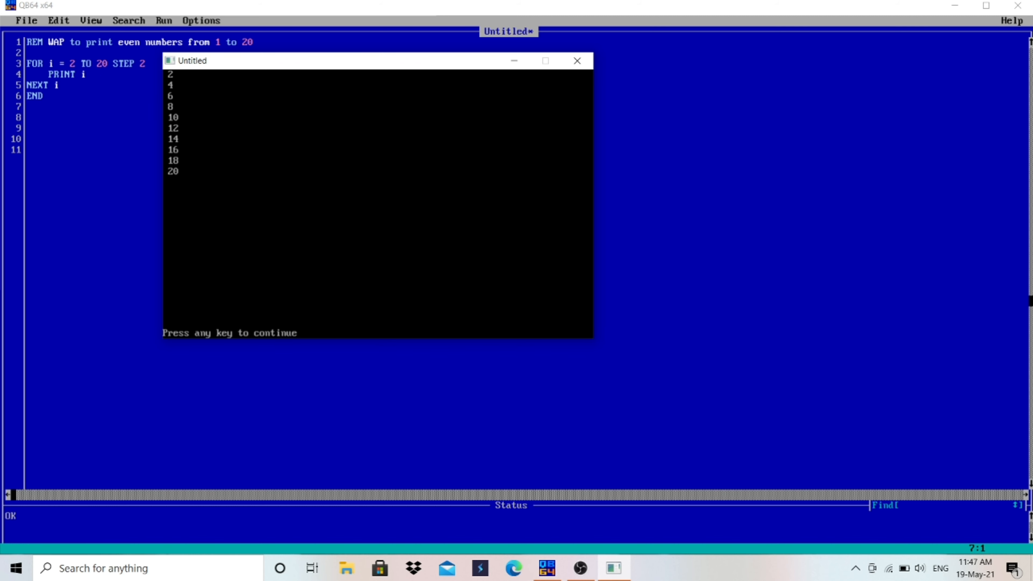
pyautogui.moveTo(61, 93)
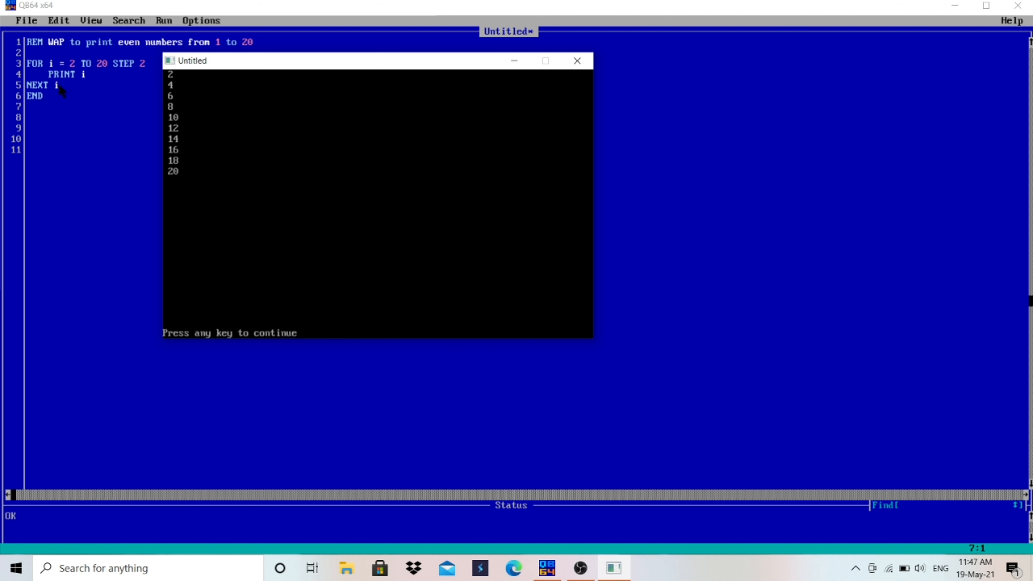
pyautogui.moveTo(85, 92)
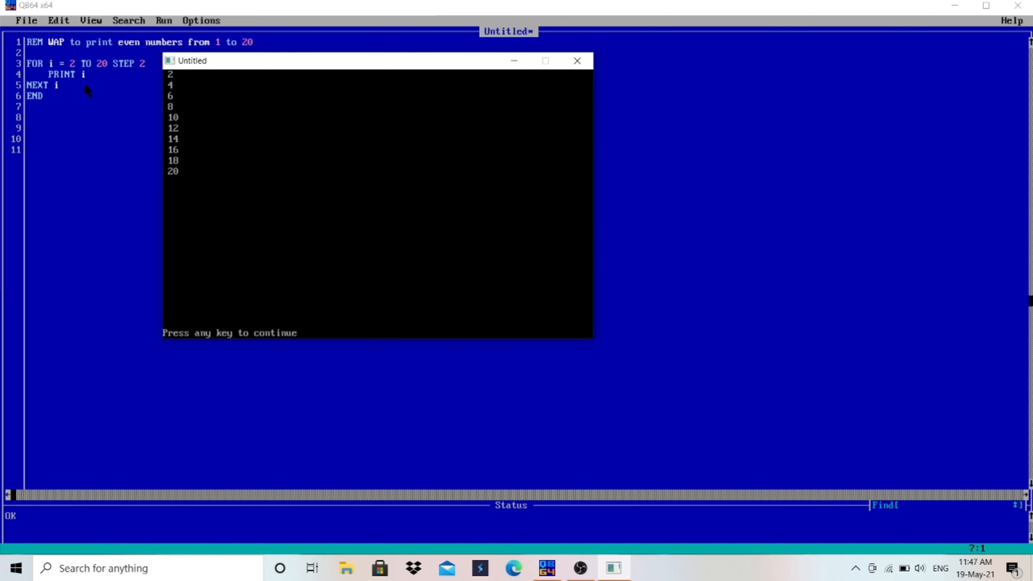
pyautogui.moveTo(89, 71)
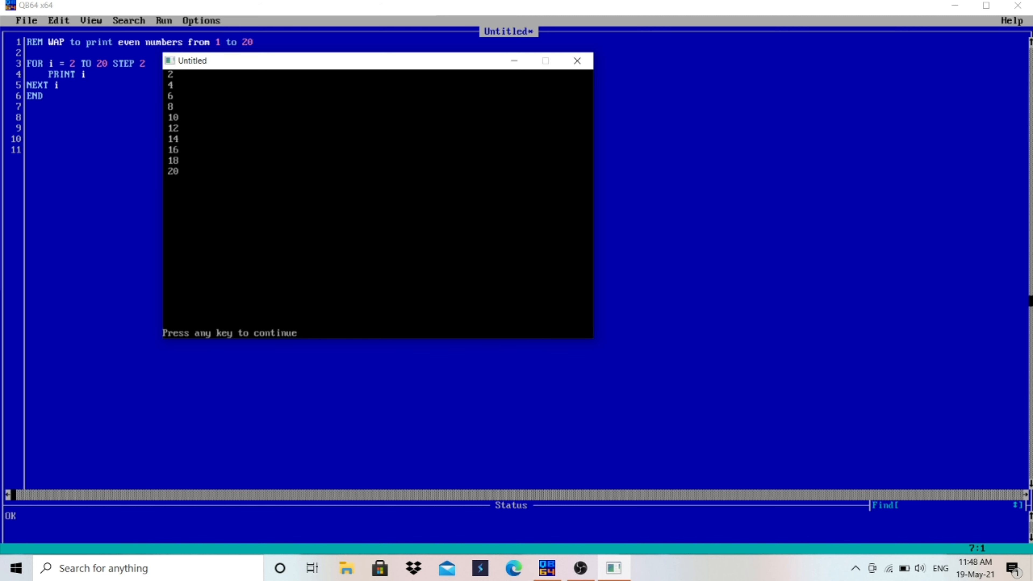
pyautogui.moveTo(276, 62)
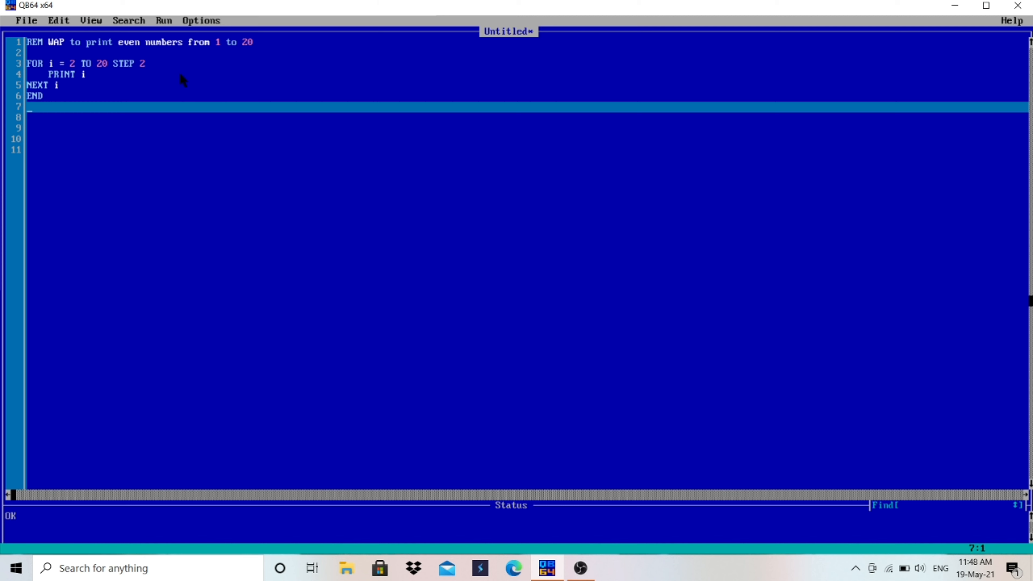
pyautogui.moveTo(393, 145)
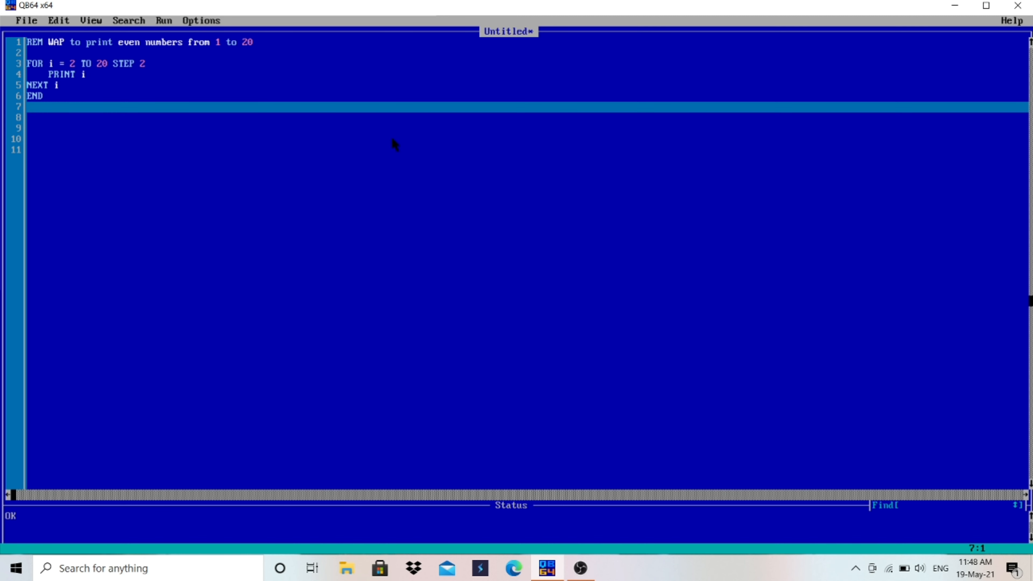
pyautogui.moveTo(573, 195)
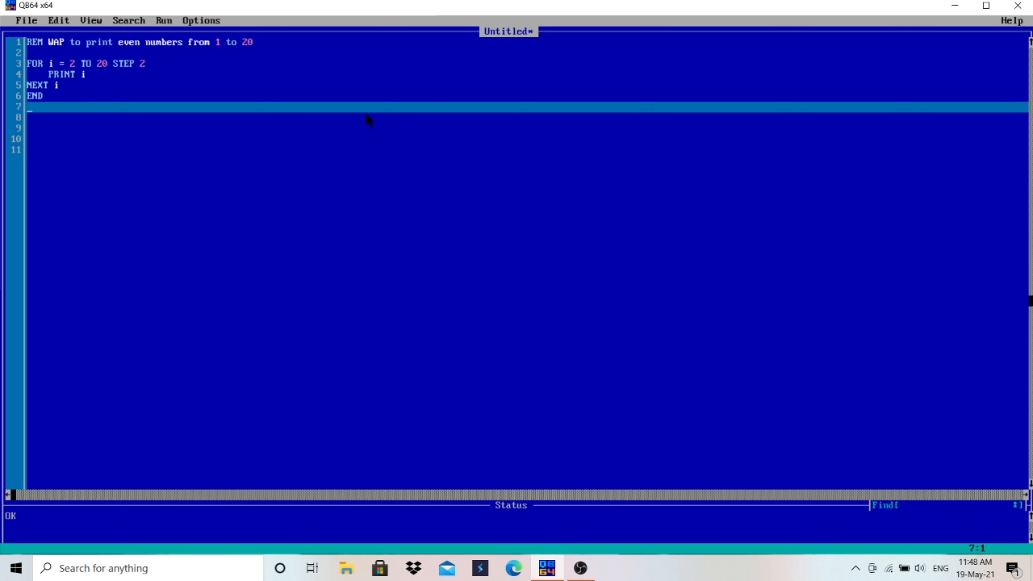
pyautogui.moveTo(772, 323)
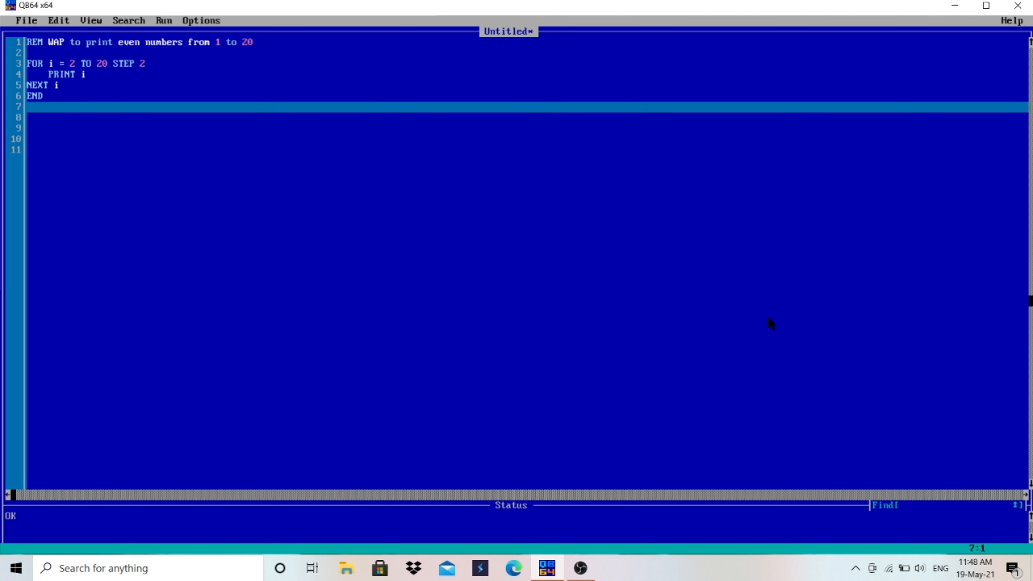